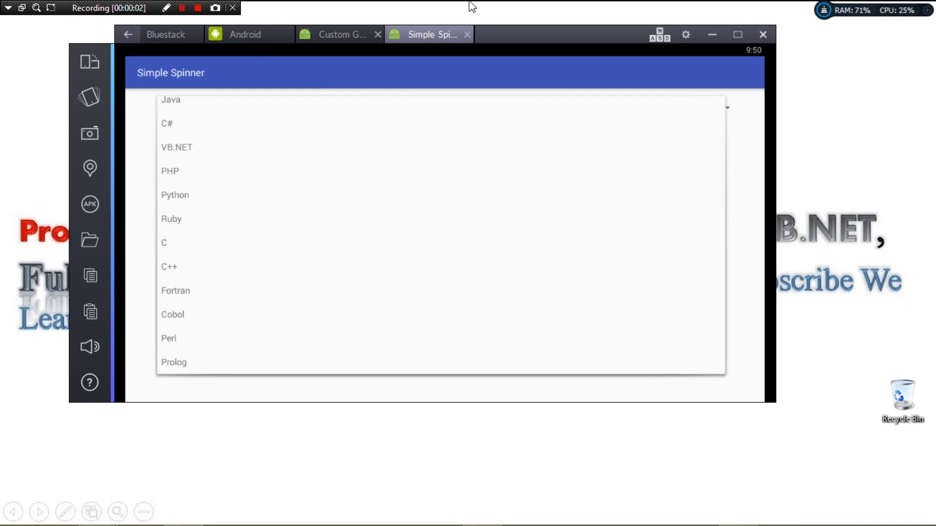
pyautogui.moveTo(343, 78)
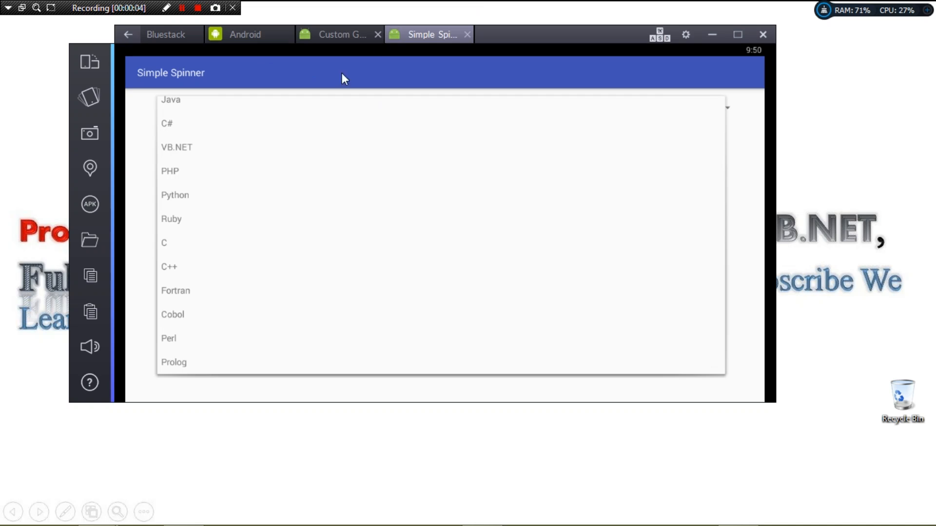
pyautogui.moveTo(193, 142)
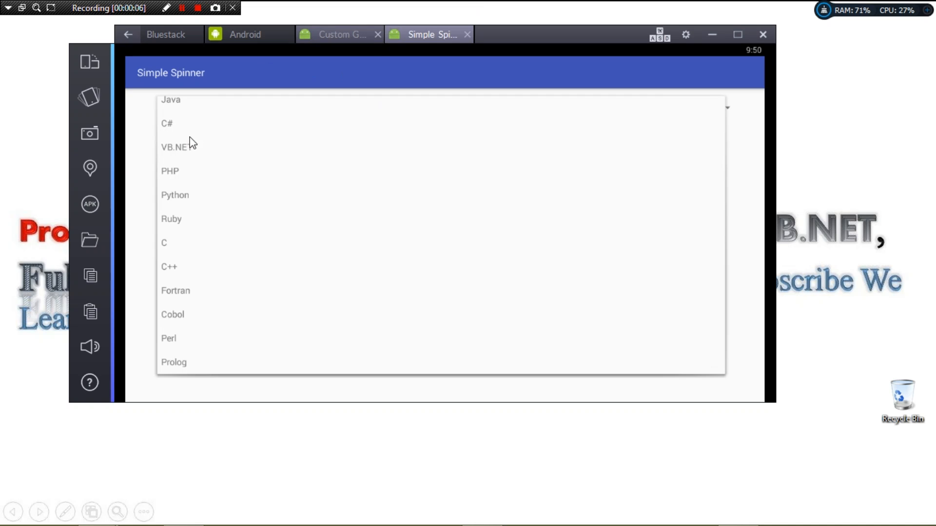
# Pick PHP and then Python from the Simple Spinner's language list.
pyautogui.click(173, 147)
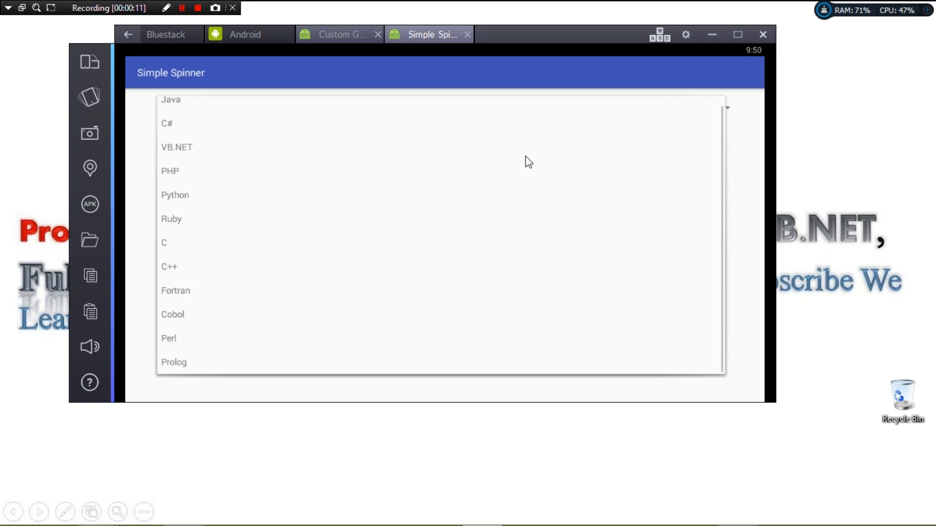
pyautogui.click(170, 172)
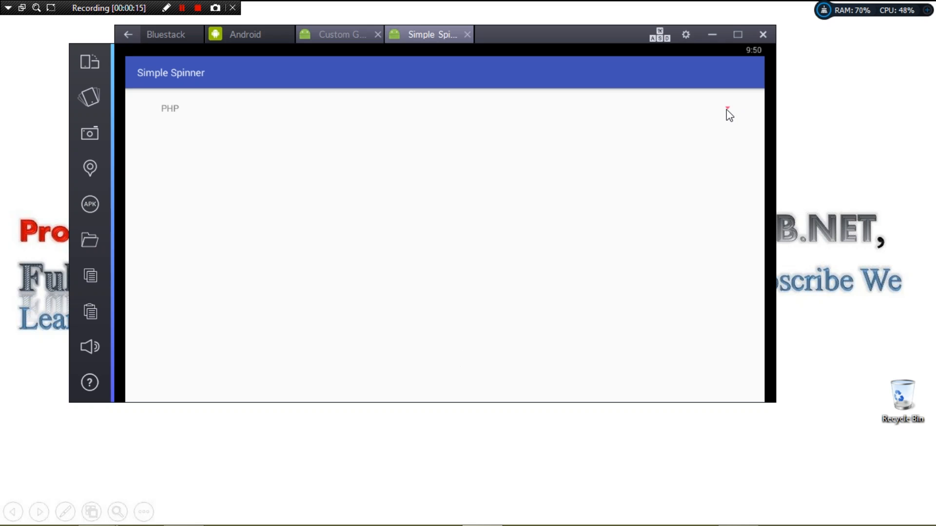
pyautogui.click(169, 108)
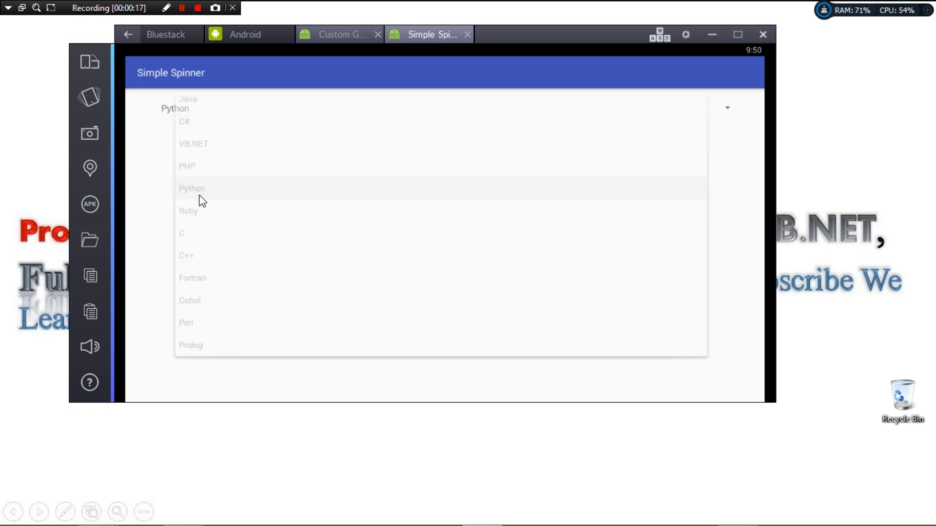
pyautogui.click(192, 188)
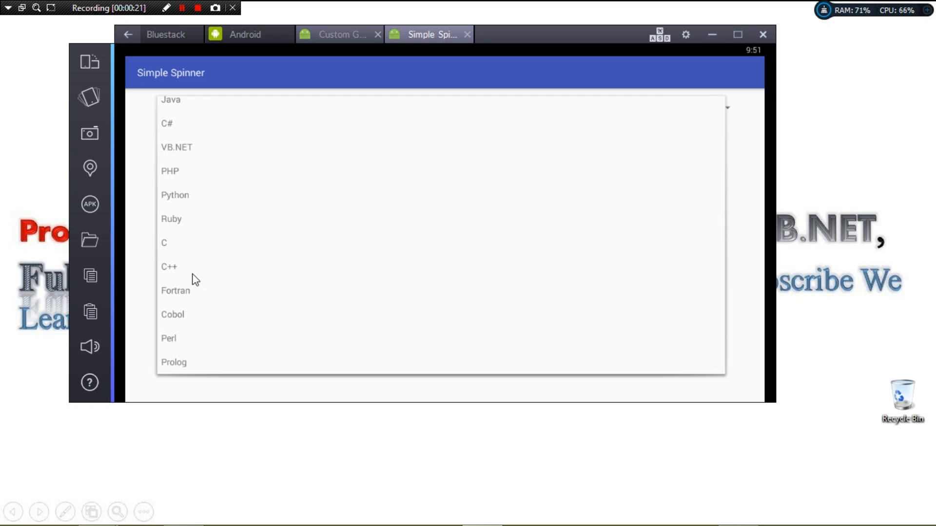
# Pick C++ from the language list and leave the dropdown open again.
pyautogui.click(169, 268)
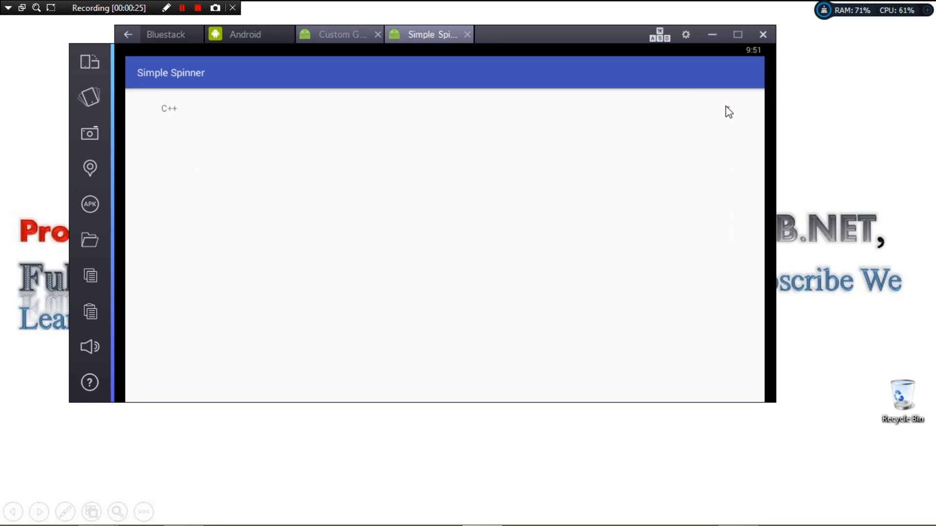
pyautogui.click(168, 108)
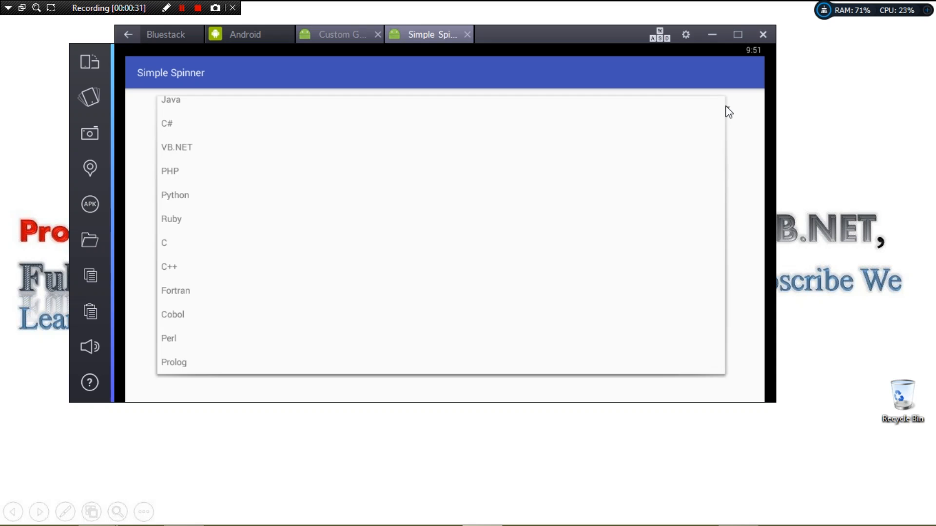
pyautogui.moveTo(517, 147)
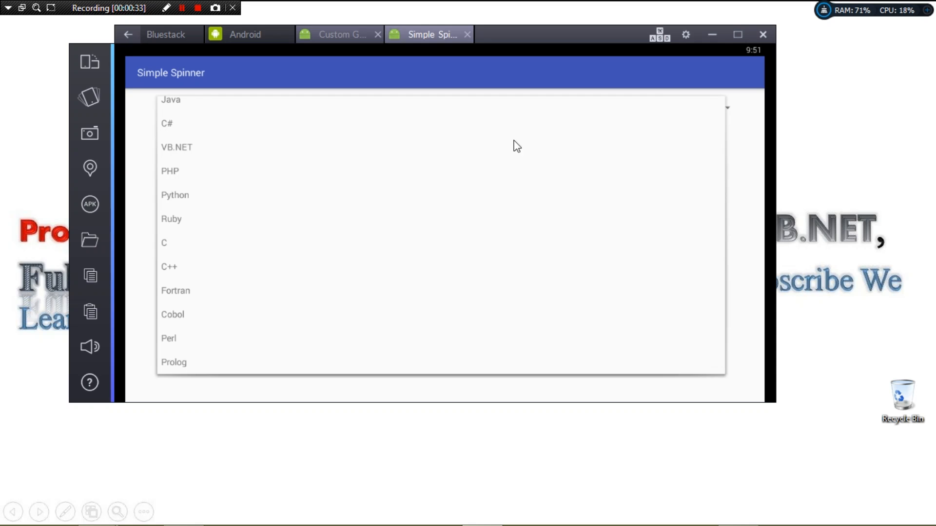
# Switch from BlueStacks to the activity_main.xml layout in Android Studio.
pyautogui.click(171, 100)
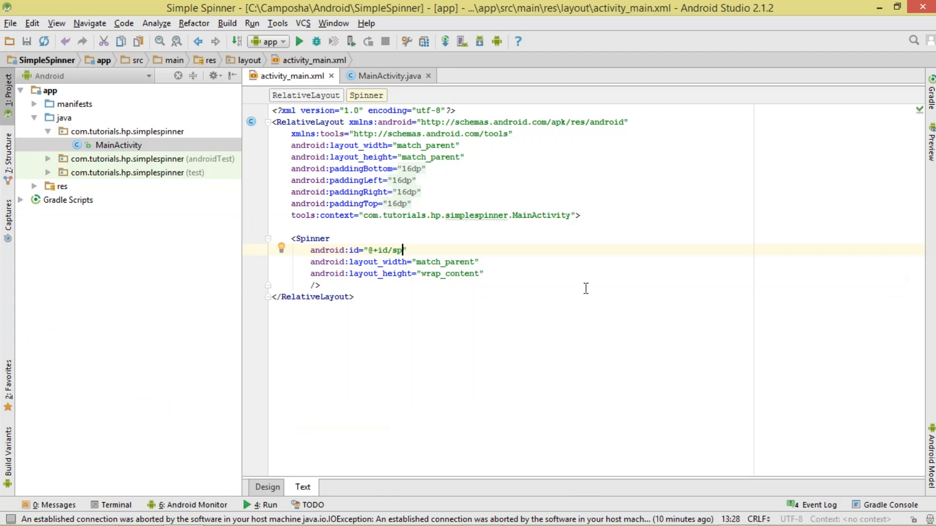
# Review MainActivity.java's spinner, adapter and listener code, checking activity_main.xml in between.
pyautogui.click(384, 76)
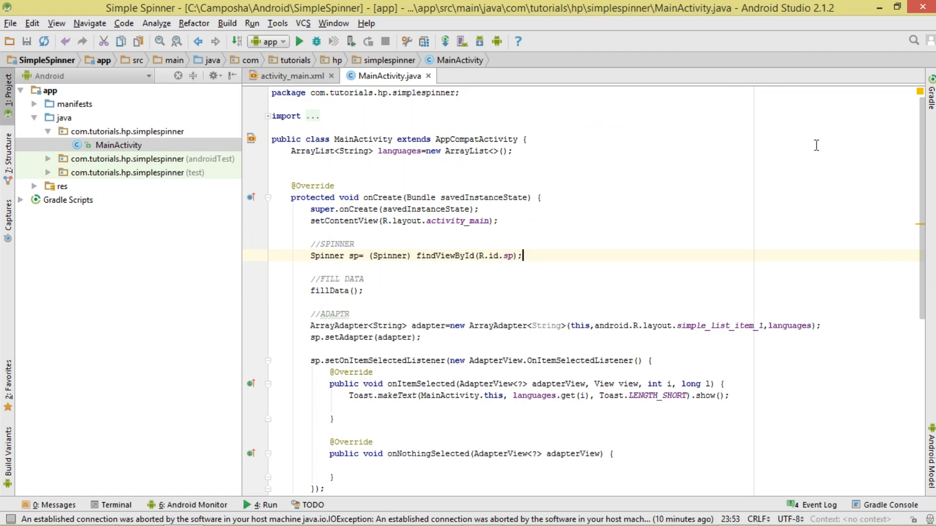
pyautogui.scroll(-3)
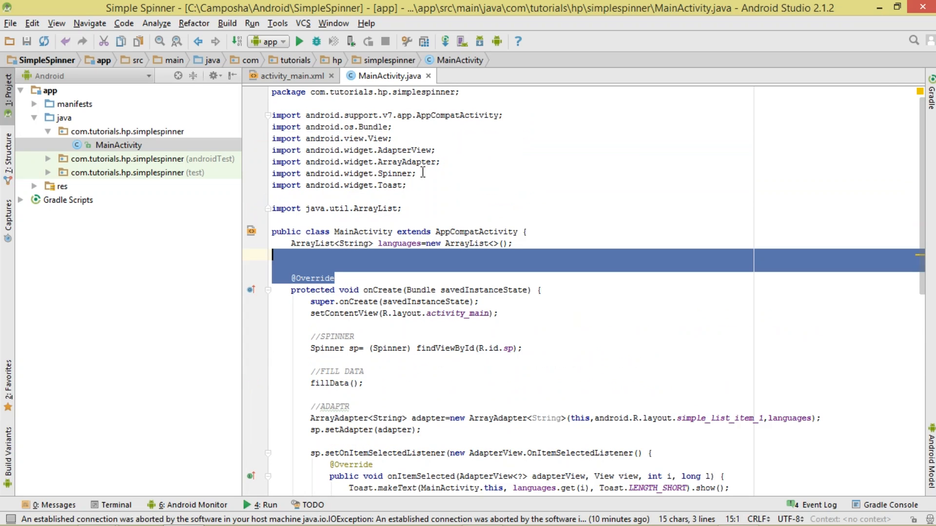
pyautogui.click(288, 76)
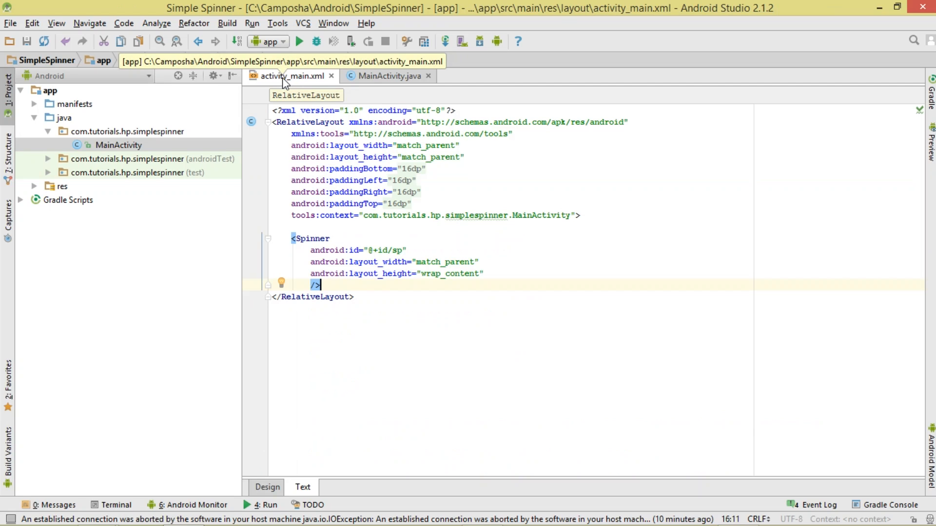
pyautogui.click(387, 76)
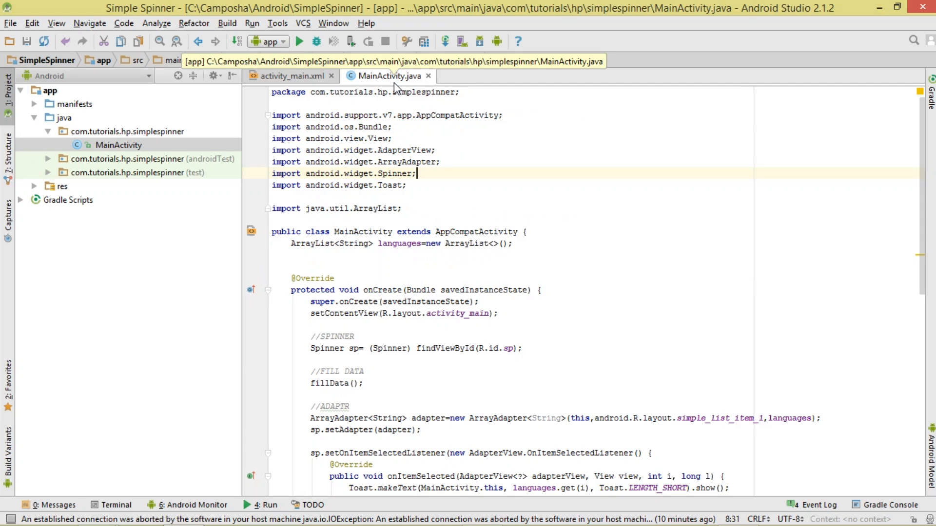